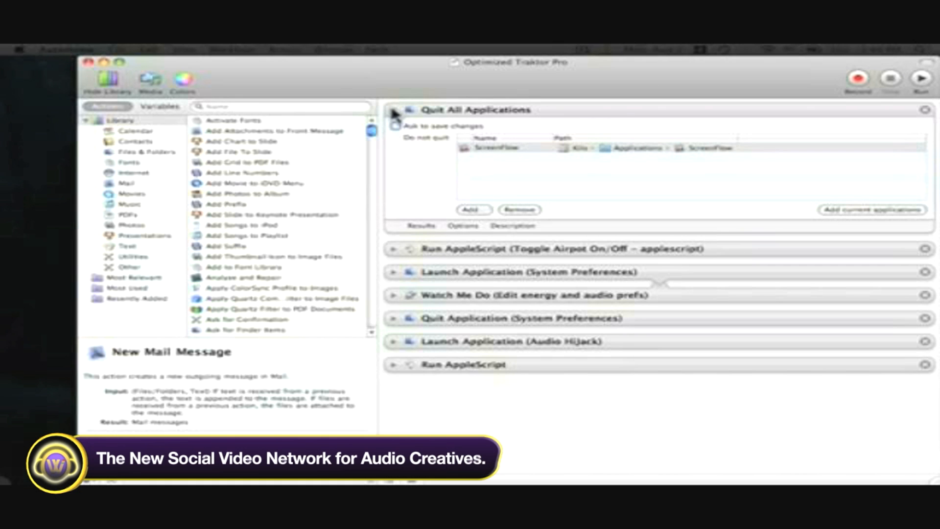
Step: Collapse Quit All Applications, review the Watch Me Do events, and expand the final Run AppleScript action
click(393, 109)
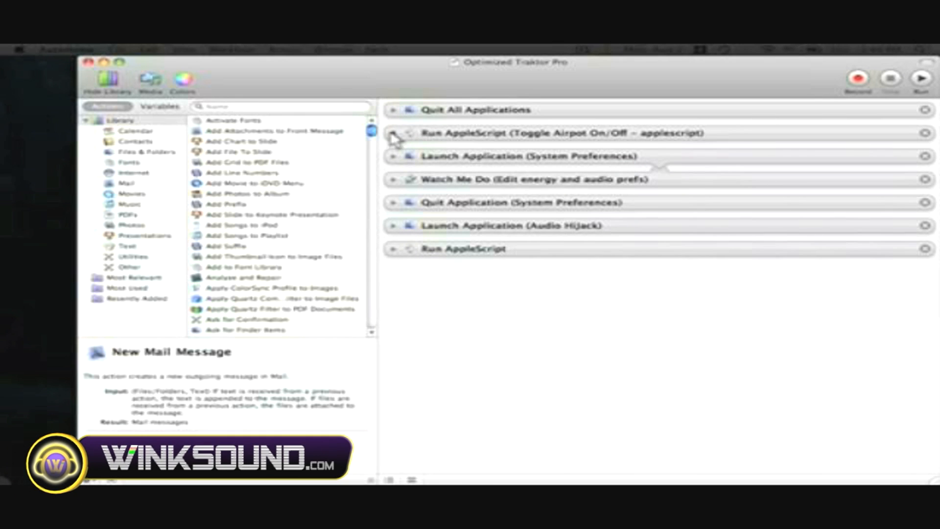
click(393, 132)
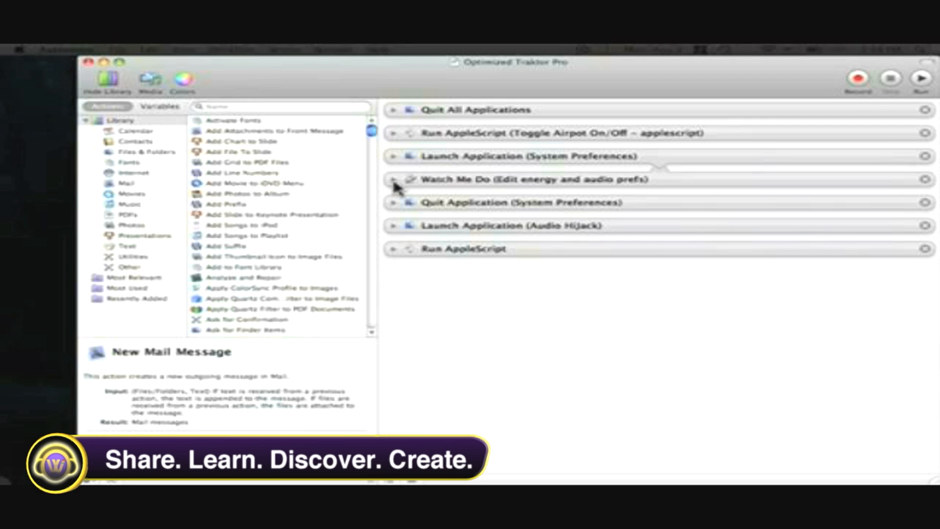
click(393, 178)
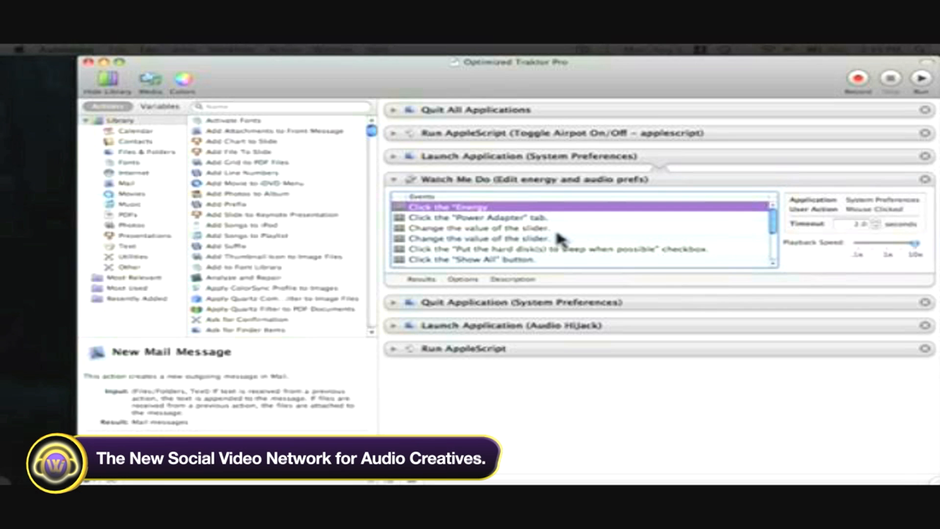
mouse_move(452, 206)
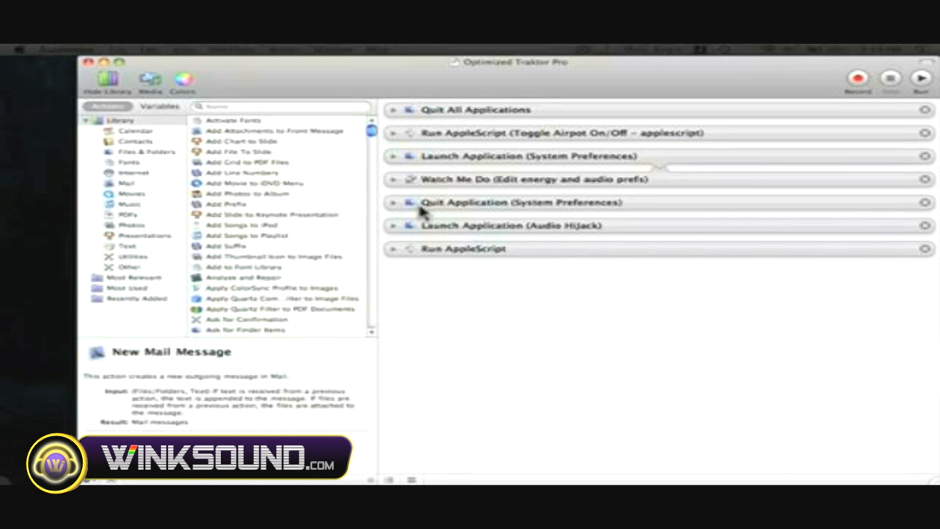
mouse_move(440, 234)
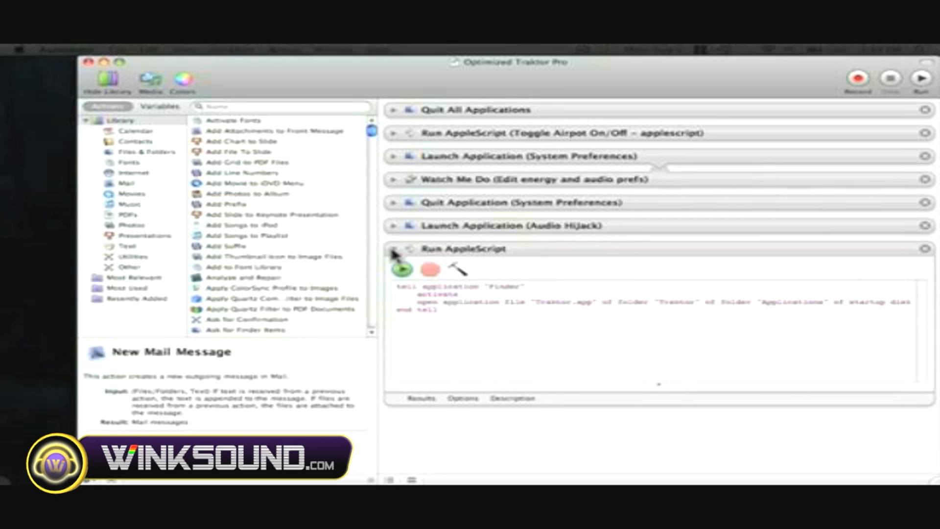
click(394, 249)
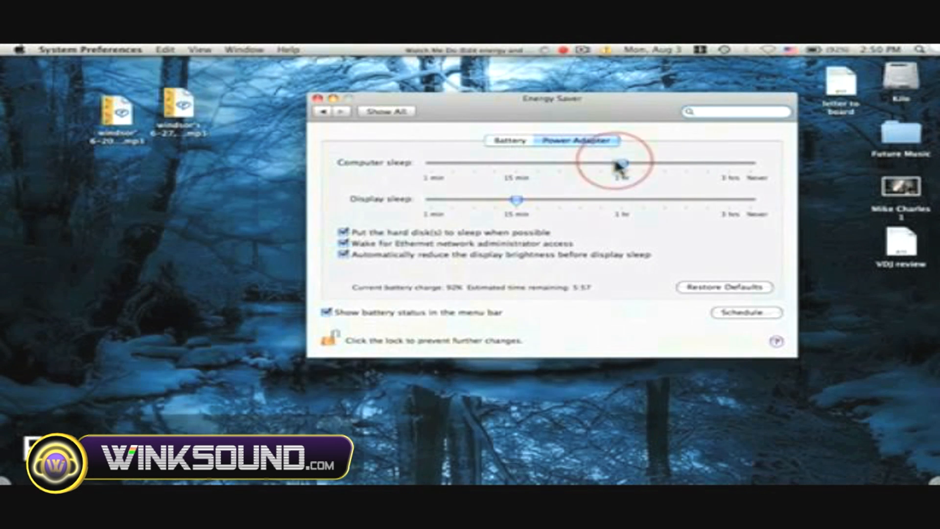
Step: Set power-adapter computer sleep to about 1 hr, then move to the Sound preferences
click(385, 111)
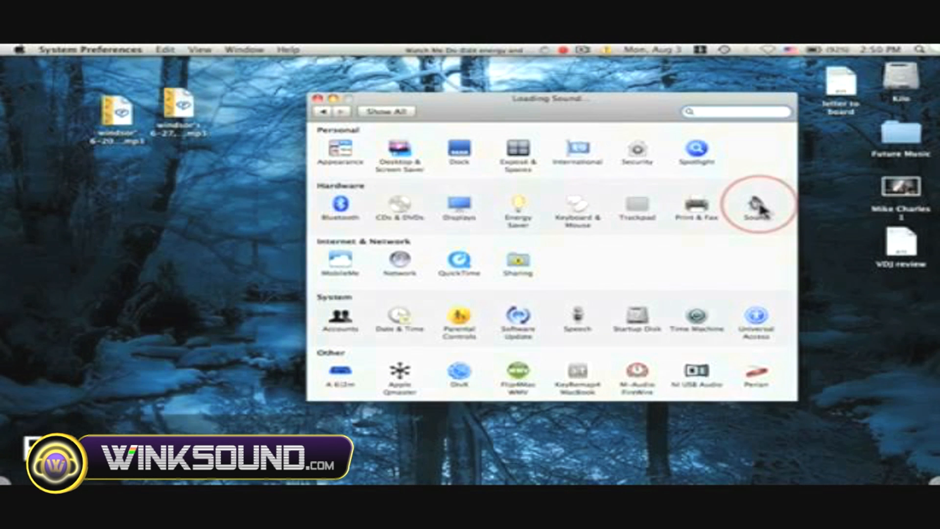
click(757, 209)
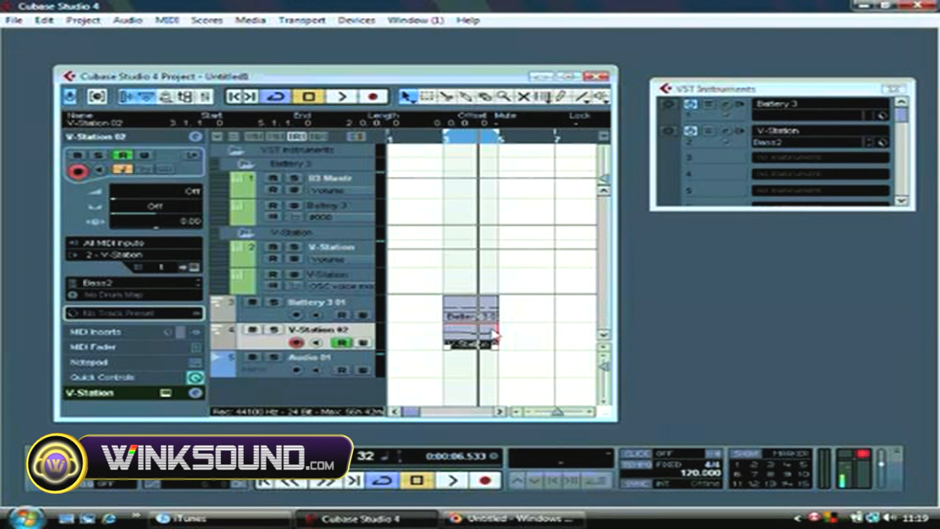
mouse_move(449, 311)
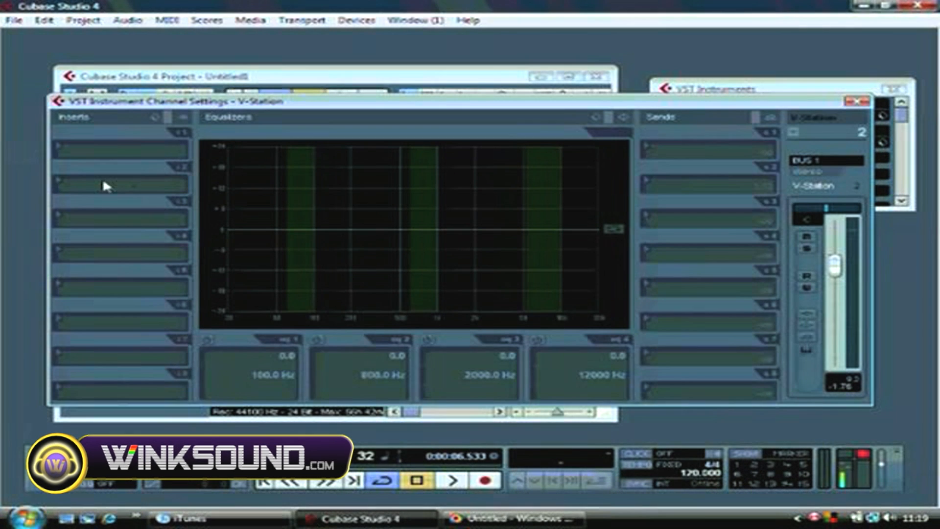
Step: Show the insert-effect list from an empty Inserts slot on the V-Station channel
click(119, 144)
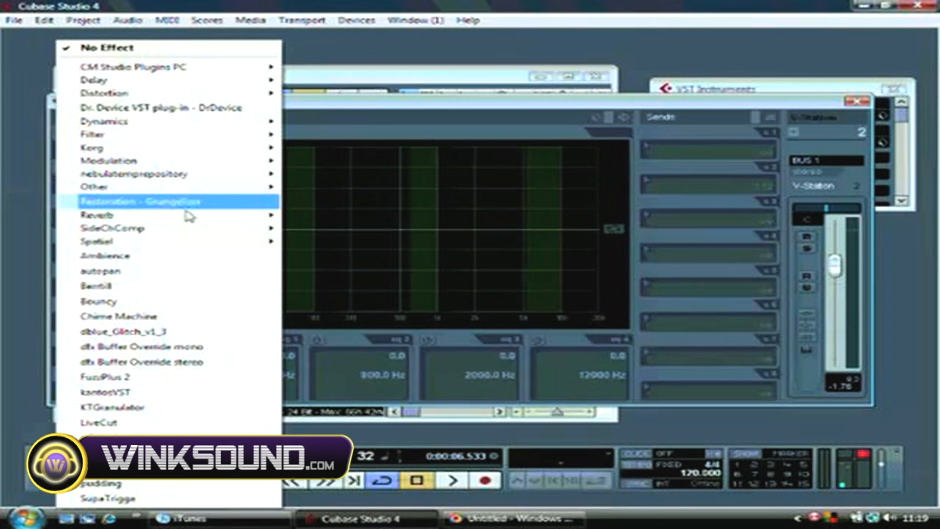
mouse_move(175, 107)
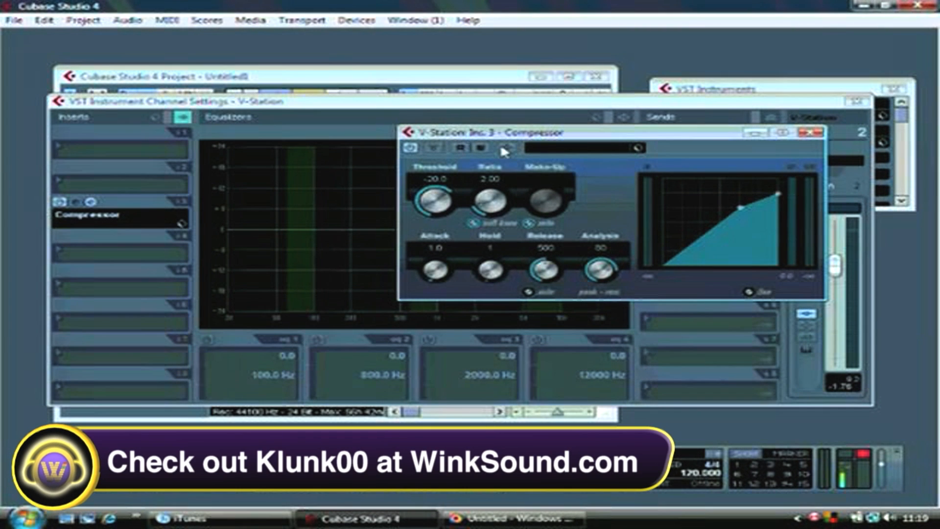
mouse_move(505, 149)
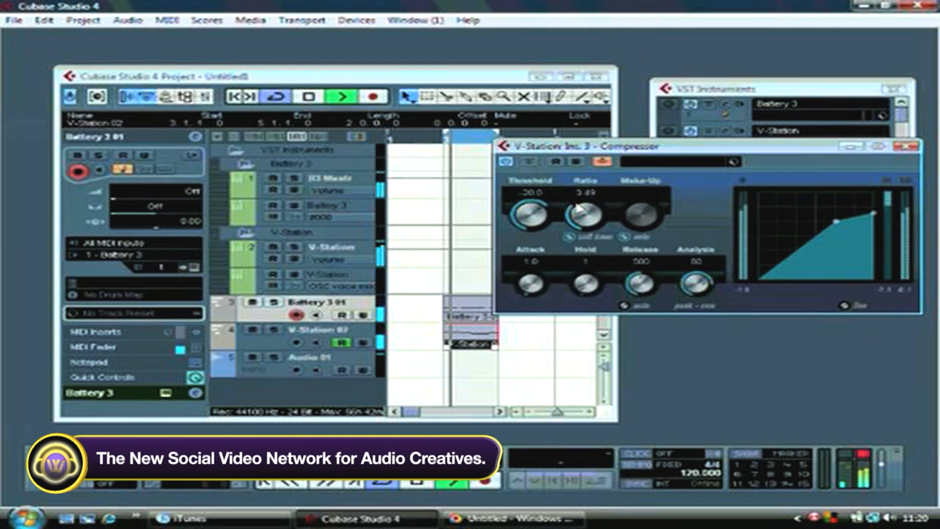
Step: Raise the inserted Compressor's ratio to about 3.9 with threshold at -20.0
drag(580, 213, 587, 206)
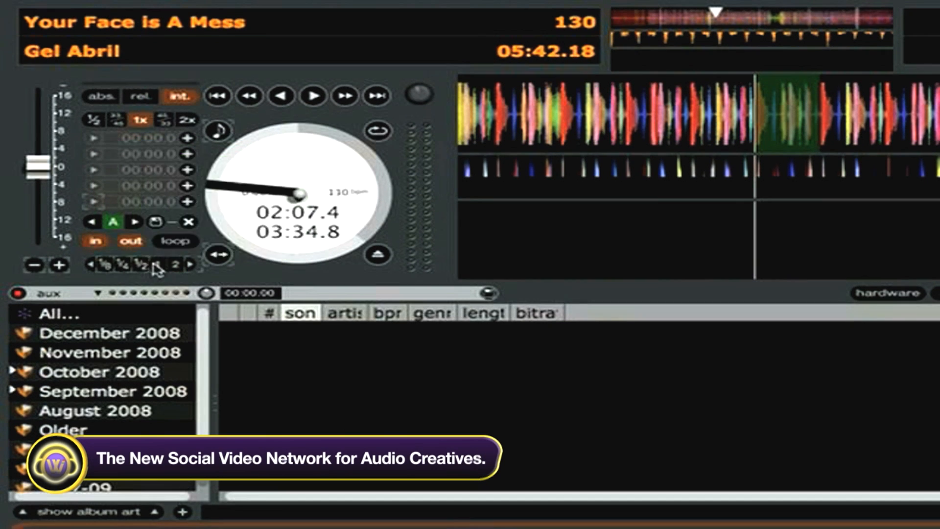
Step: Map the loop-roll button to MIDI input channel 1, note 52 and confirm the assignment
click(175, 265)
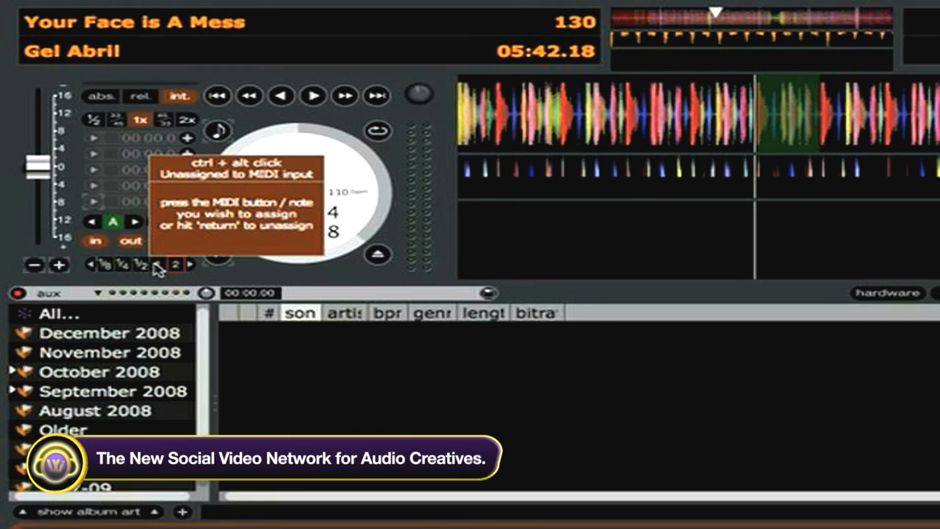
click(174, 265)
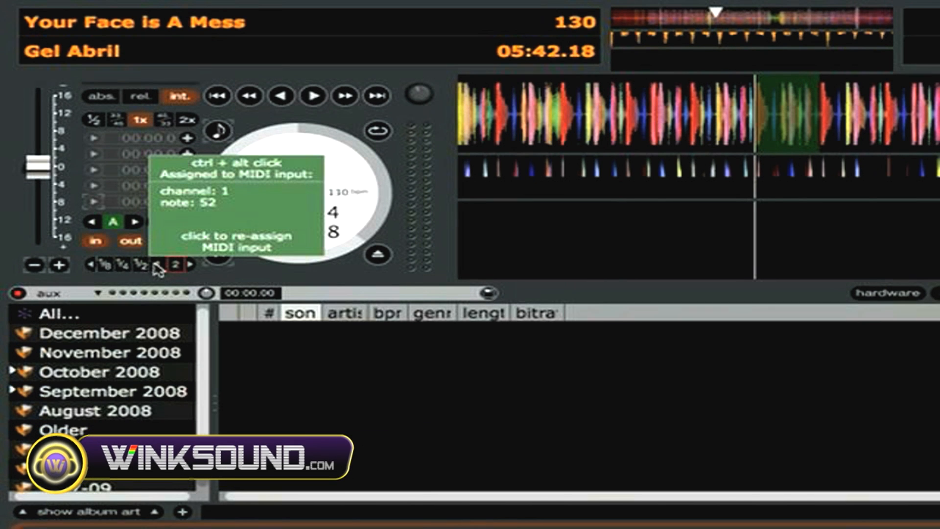